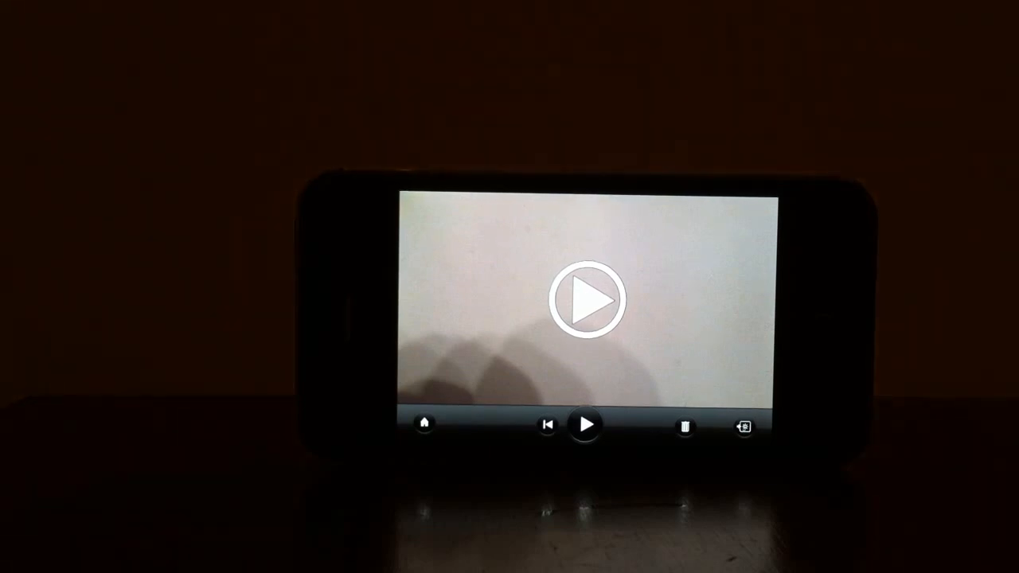
# Preview the raw clip of the hand, then open it in the effects editor.
pyautogui.click(587, 424)
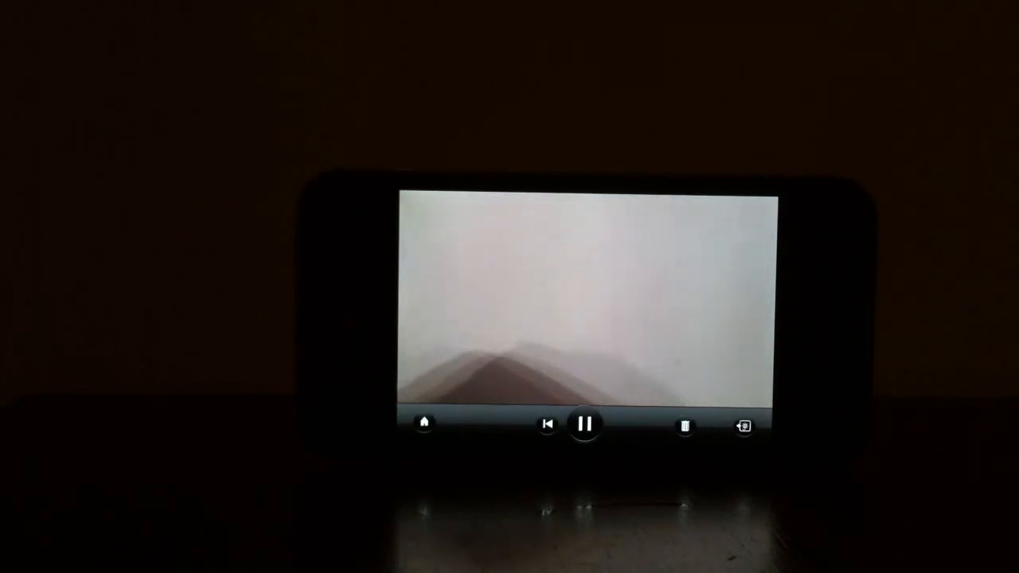
pyautogui.click(586, 423)
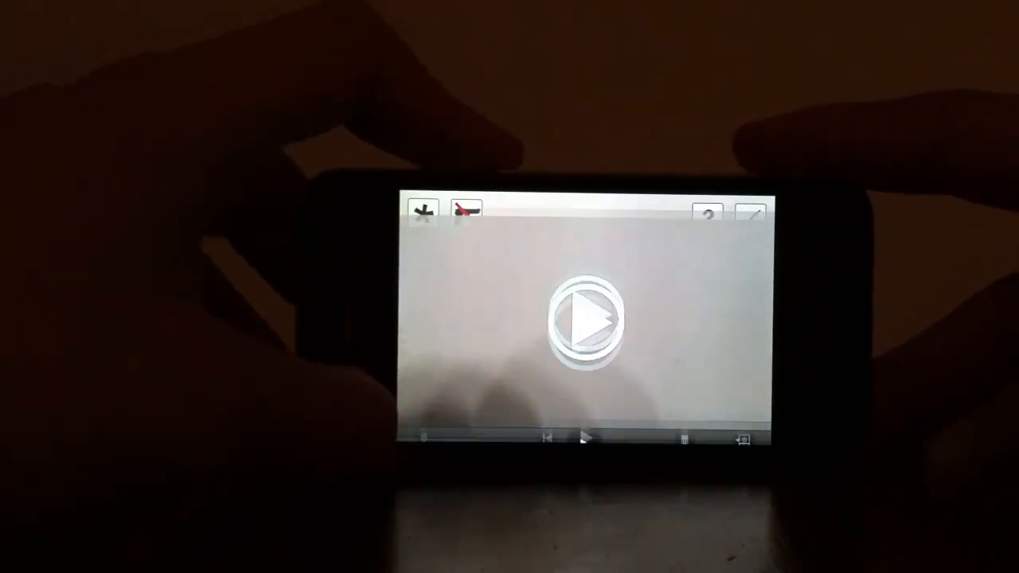
# Show the effects catalogue listing Blue, Green and Red Laser effects.
pyautogui.click(589, 319)
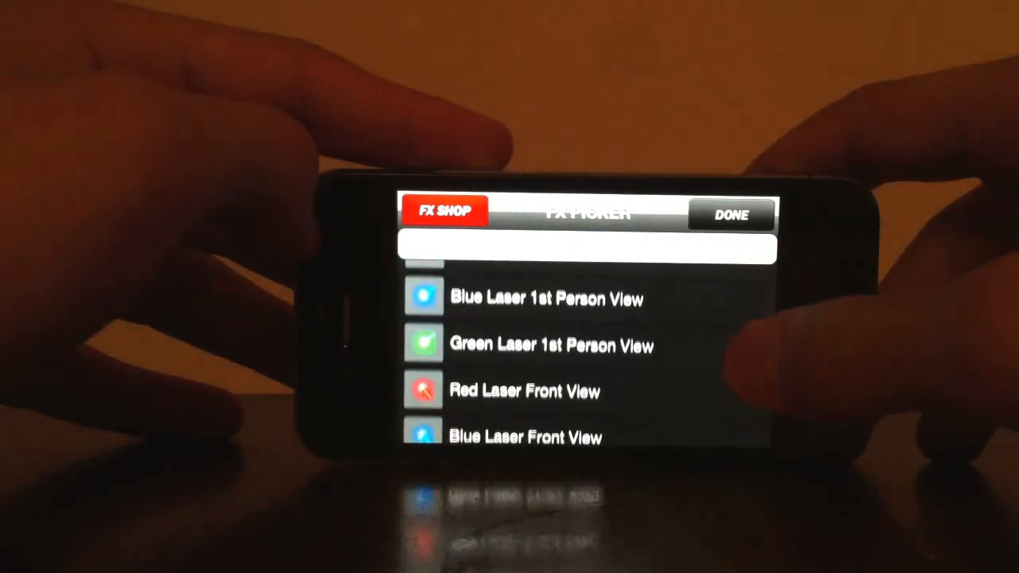
# Scroll down the effects list to the gunfire muzzle-flash effects.
pyautogui.scroll(-3)
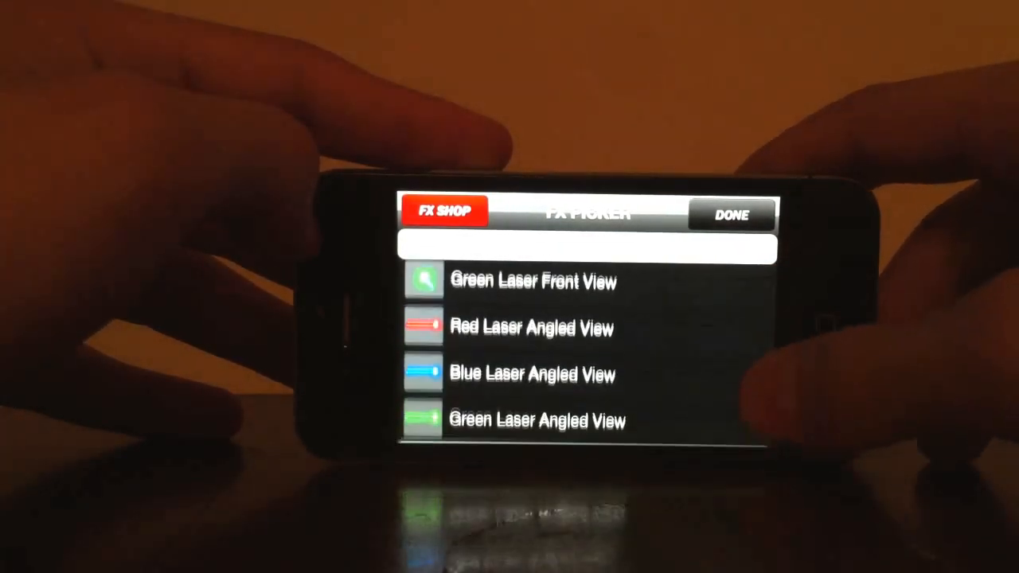
pyautogui.scroll(-3)
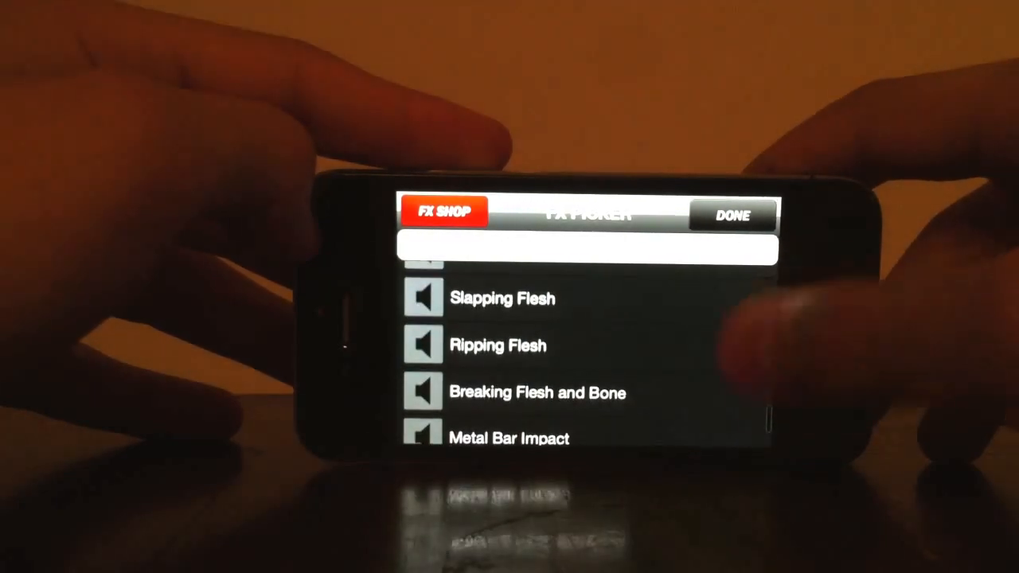
pyautogui.scroll(-3)
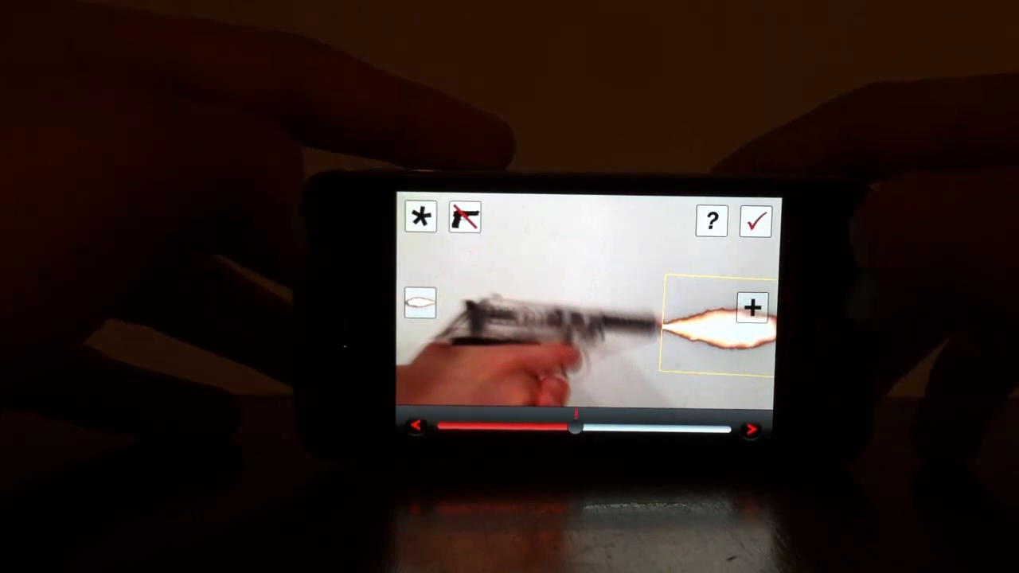
# Apply the muzzle flash and return to the clip's playback screen.
pyautogui.click(754, 221)
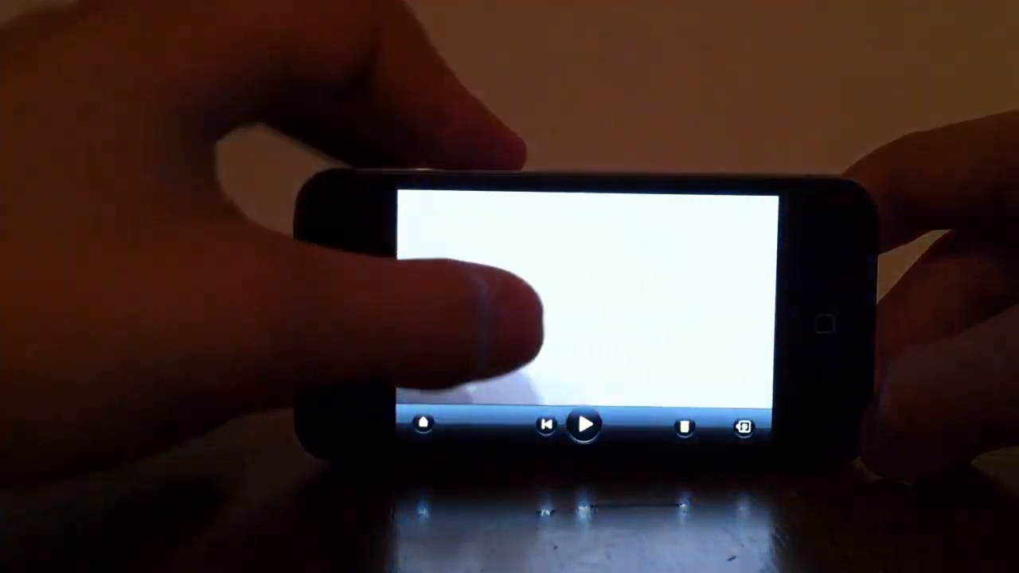
pyautogui.click(587, 425)
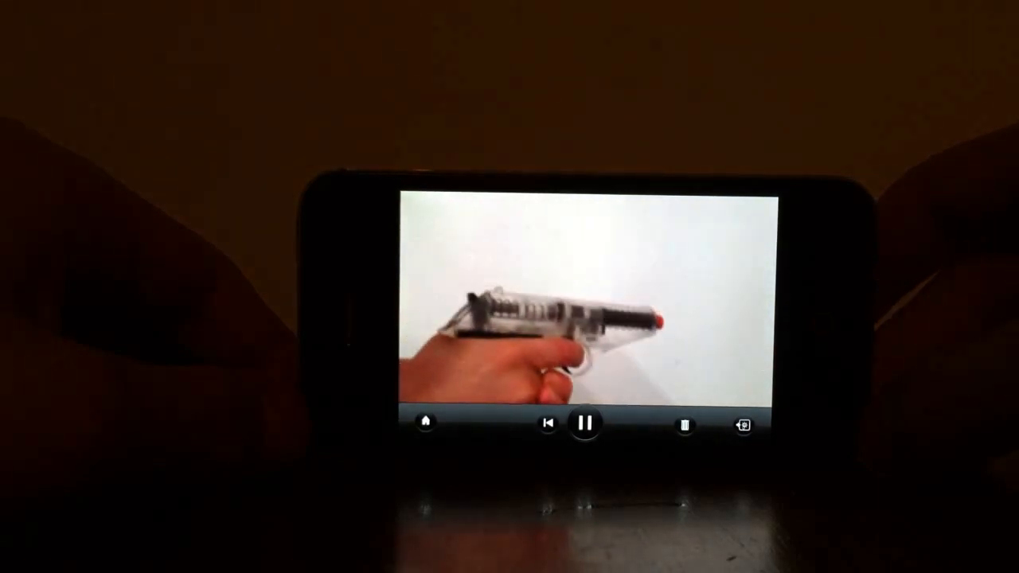
pyautogui.click(585, 423)
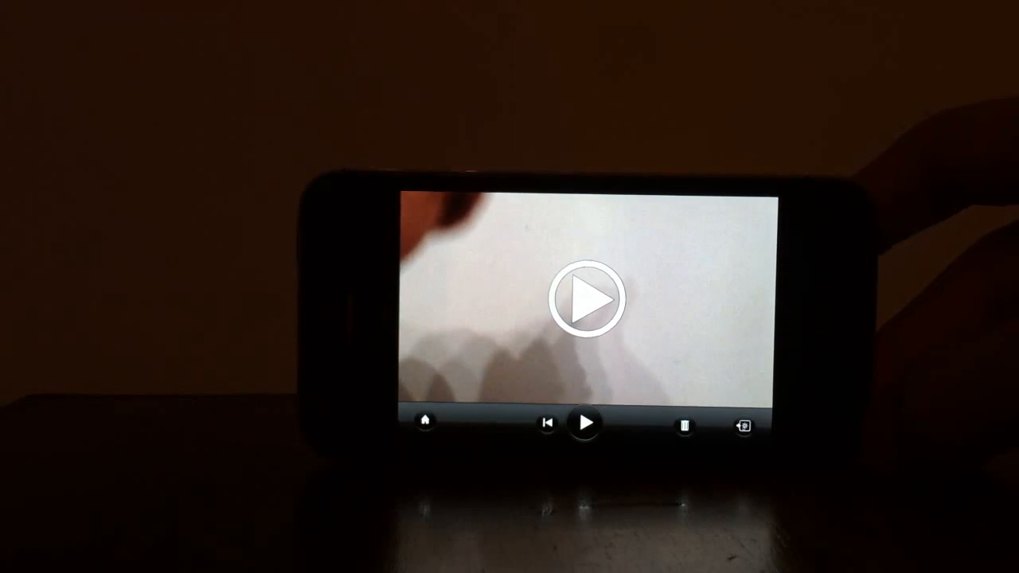